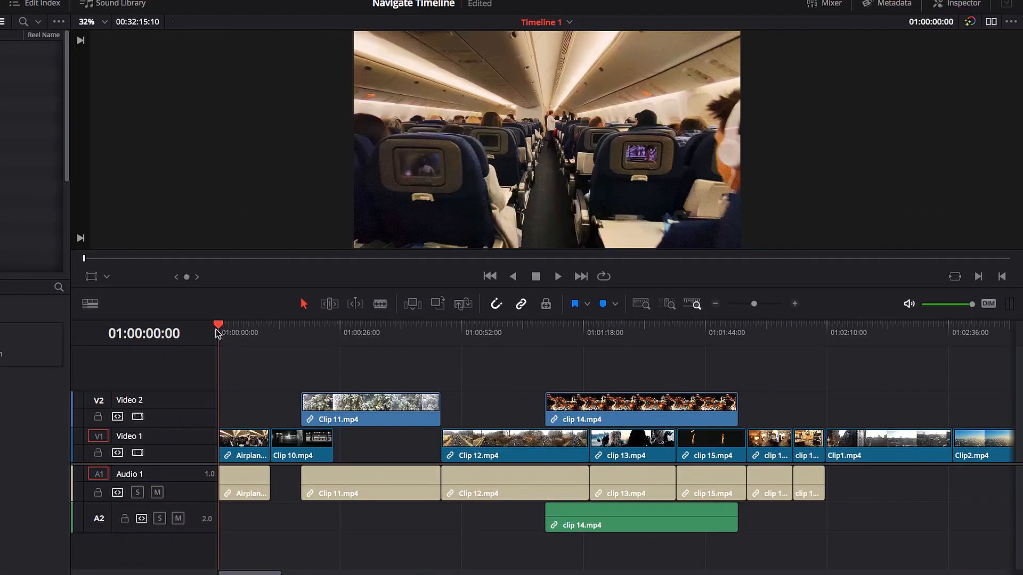
mouse_move(238, 307)
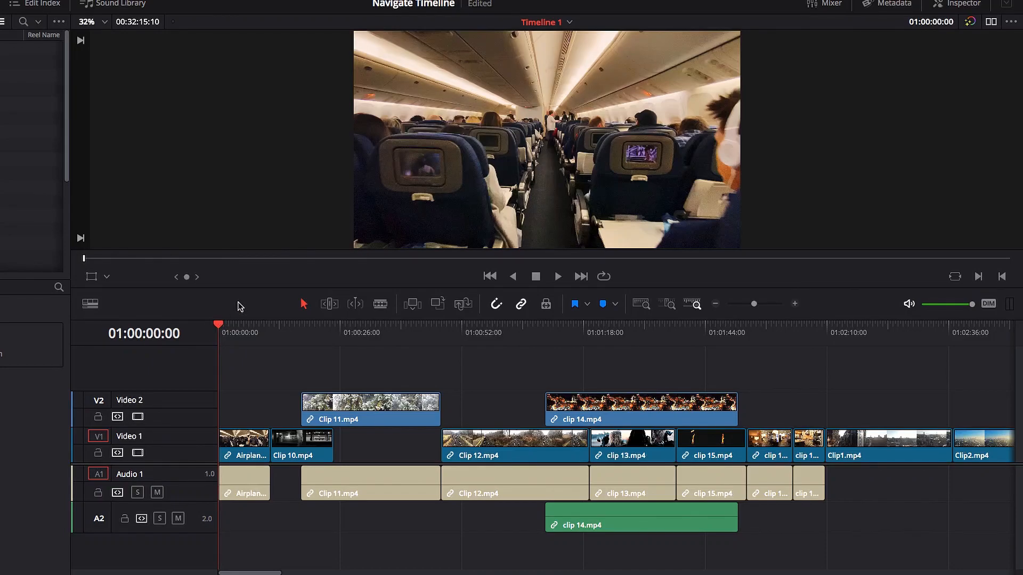
- Zoom the timeline to fit with Shift+Z and place the playhead near 01:16:23 on the ruler
key("shift+z")
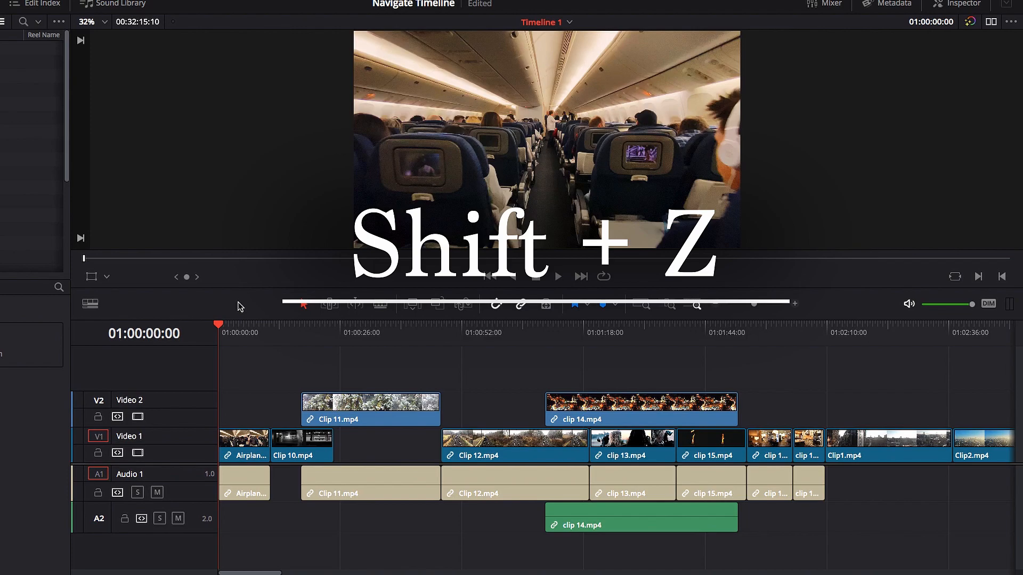
key("shift+z")
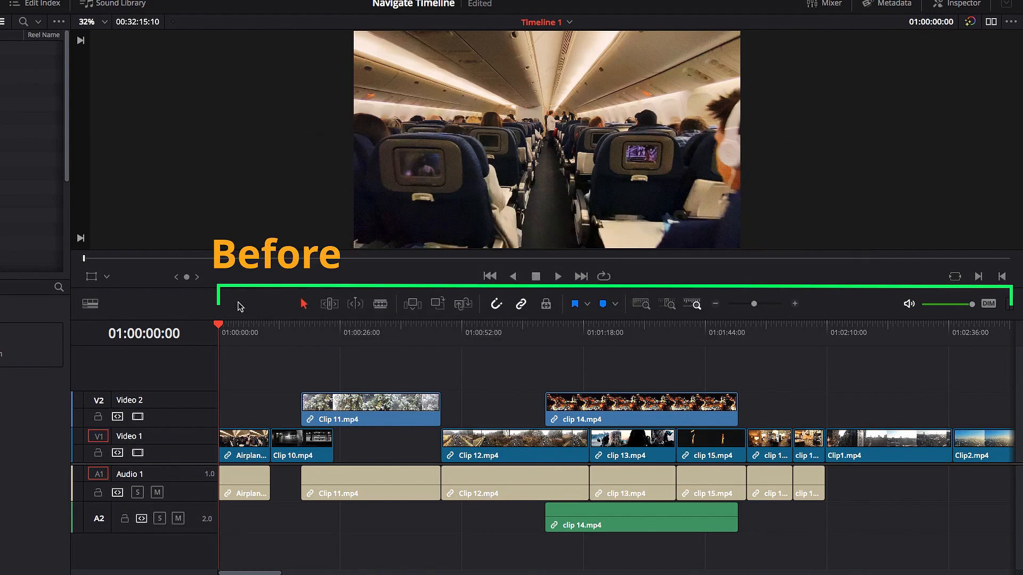
left_click(715, 304)
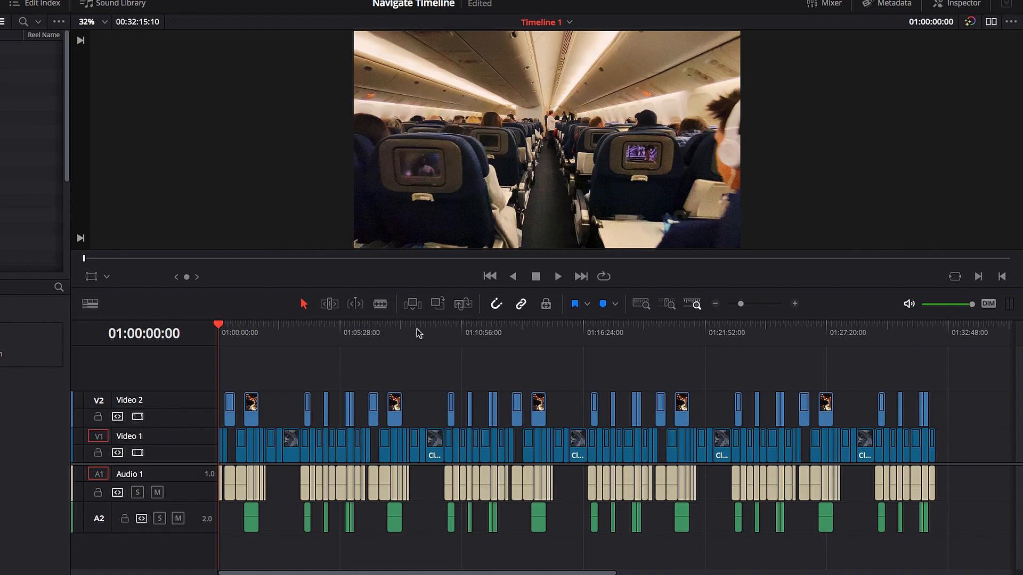
mouse_move(563, 333)
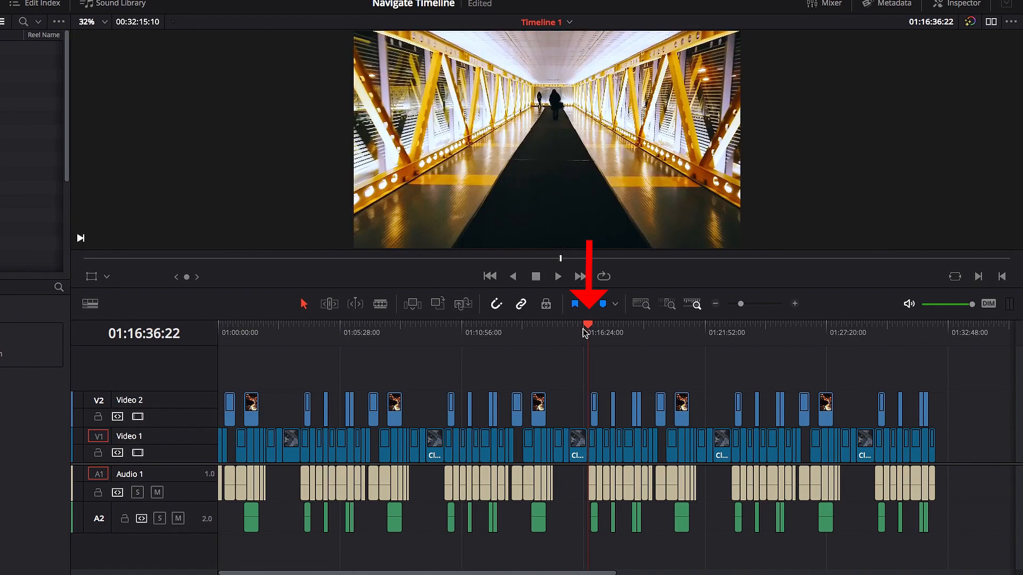
mouse_move(600, 362)
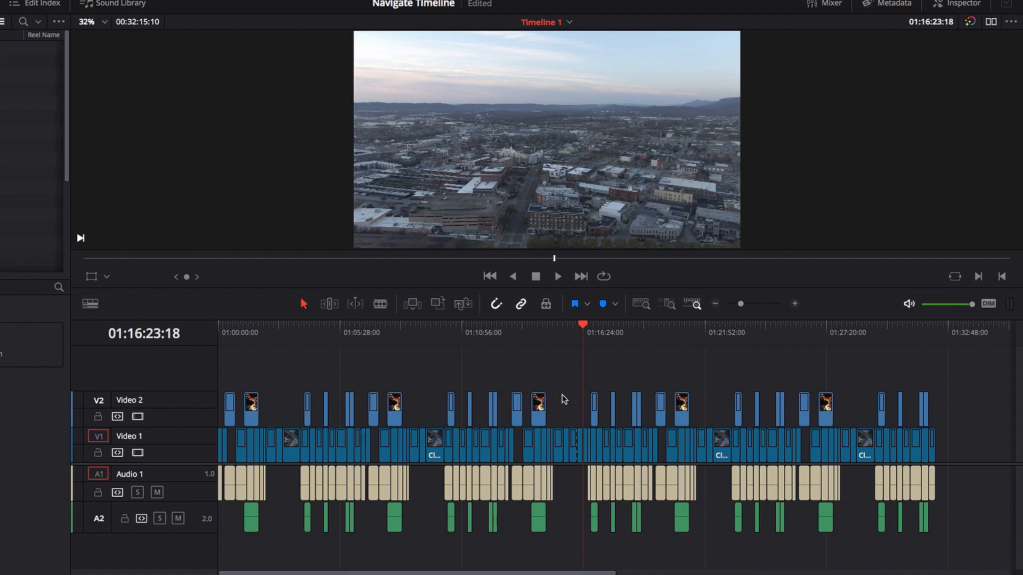
mouse_move(271, 333)
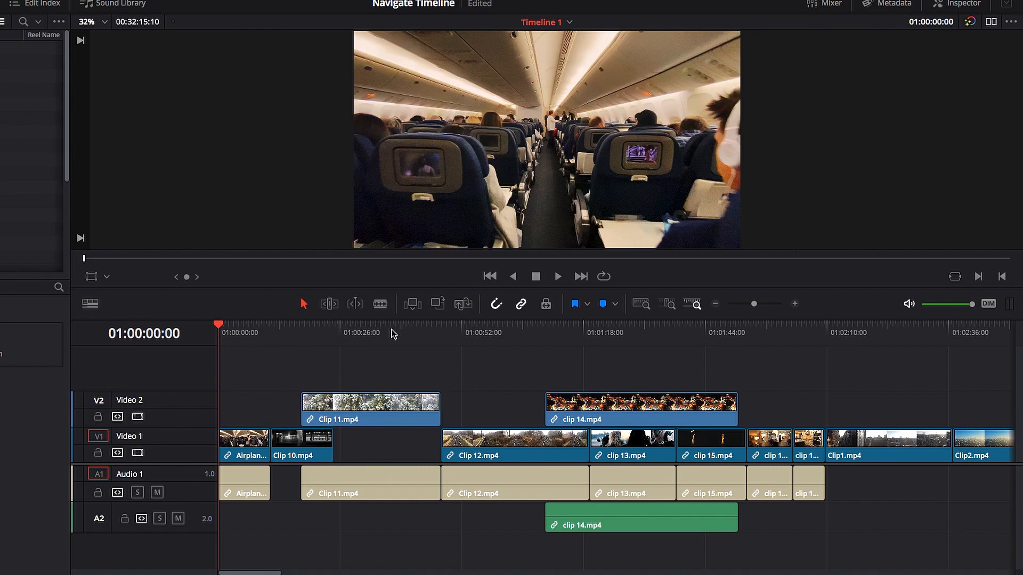
- Move the playhead along the markers toward Marker 4 at 01:24:56:23
left_click(574, 304)
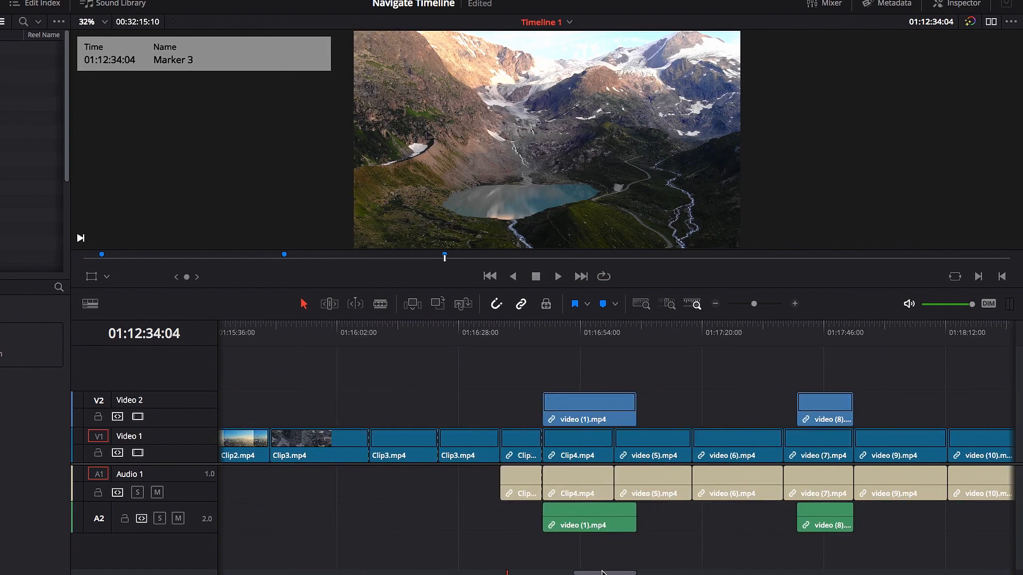
scroll("right", 3)
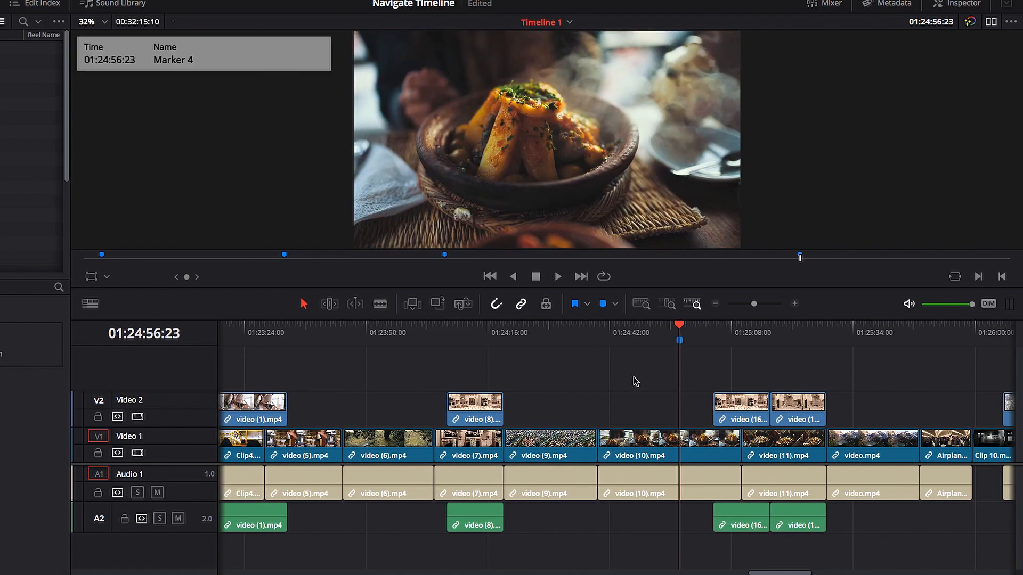
mouse_move(633, 383)
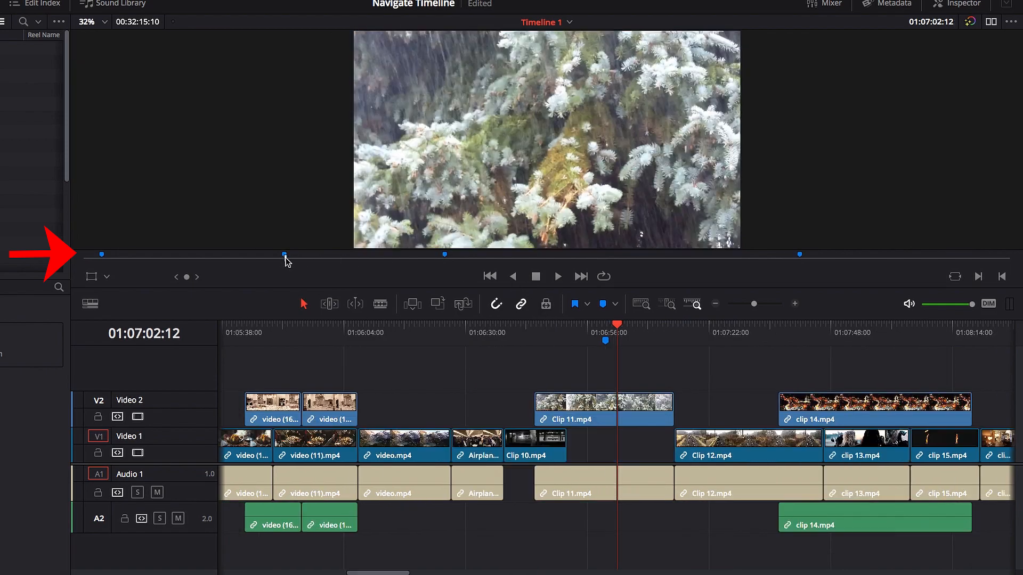
mouse_move(102, 259)
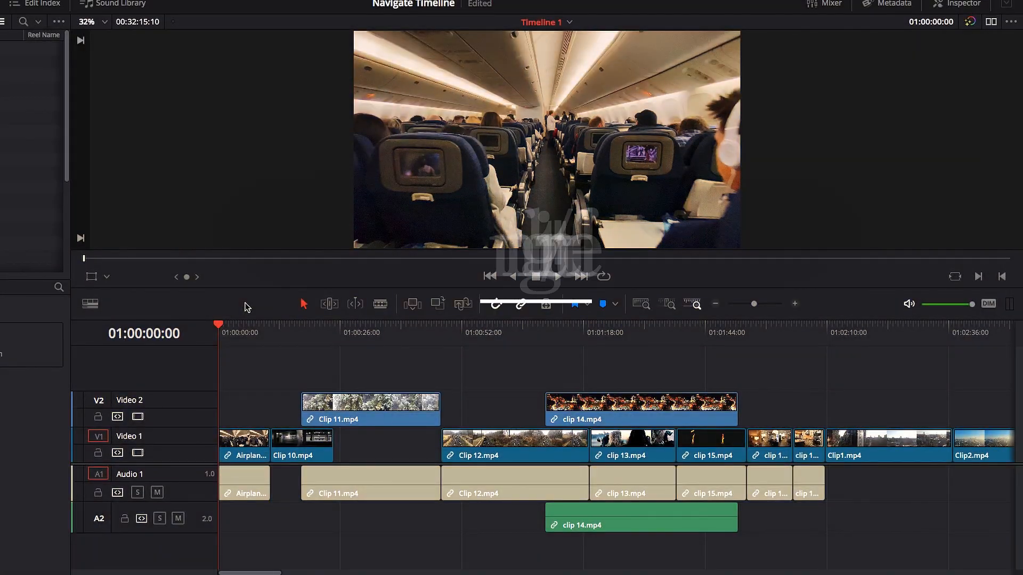
- Jump the playhead from the timeline start to its end at 01:32:15:10, keeping the edit fit in view
key("fn+left")
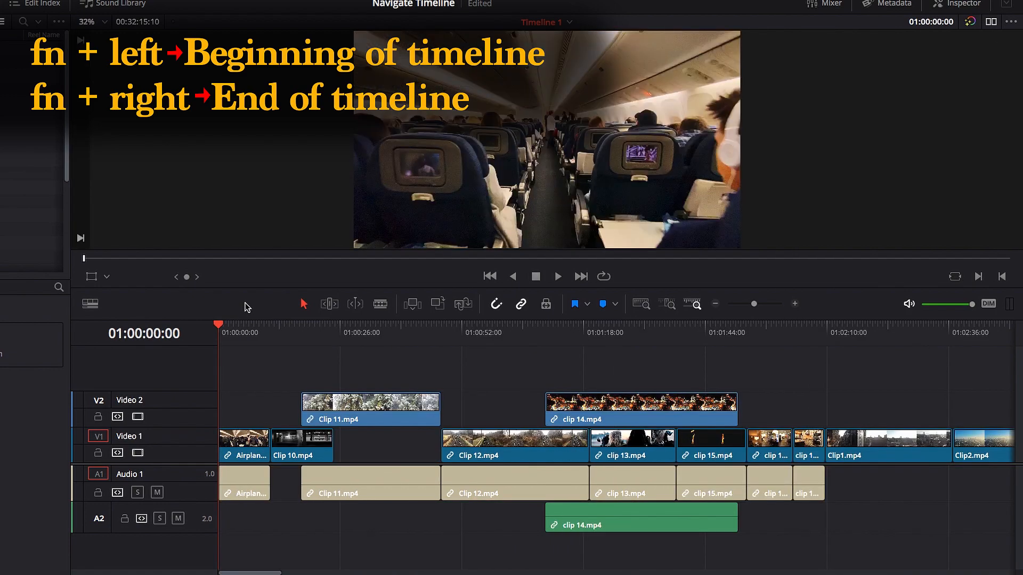
key("fn+right")
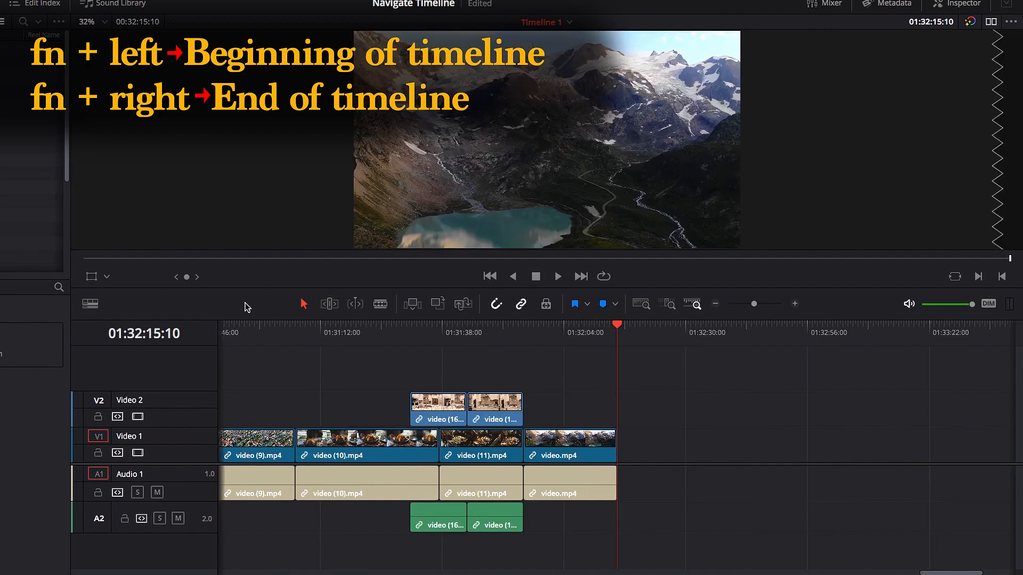
key("home")
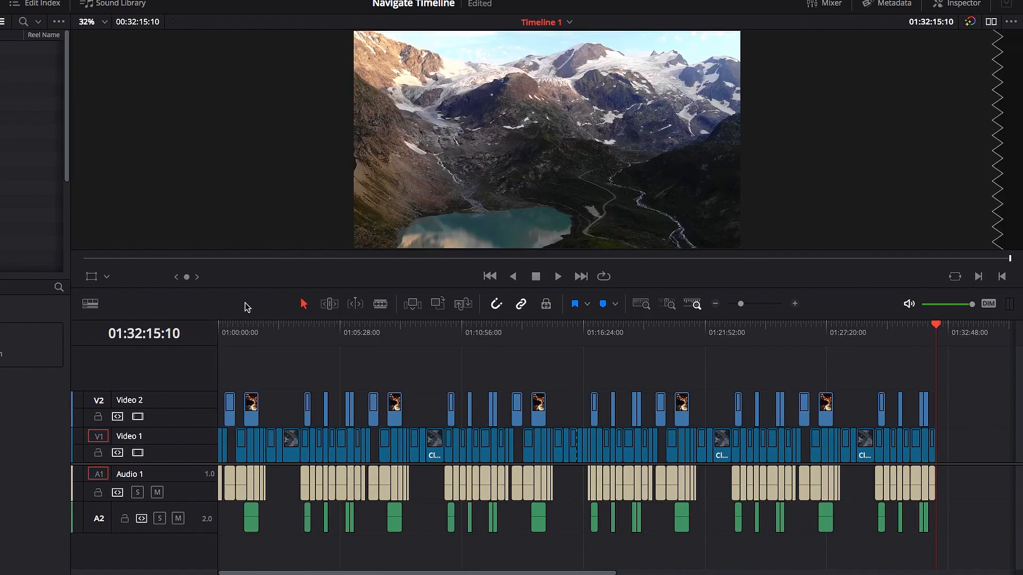
- Return the playhead to the timeline start at 01:00:00:00 with the whole edit in view
key("fn+right")
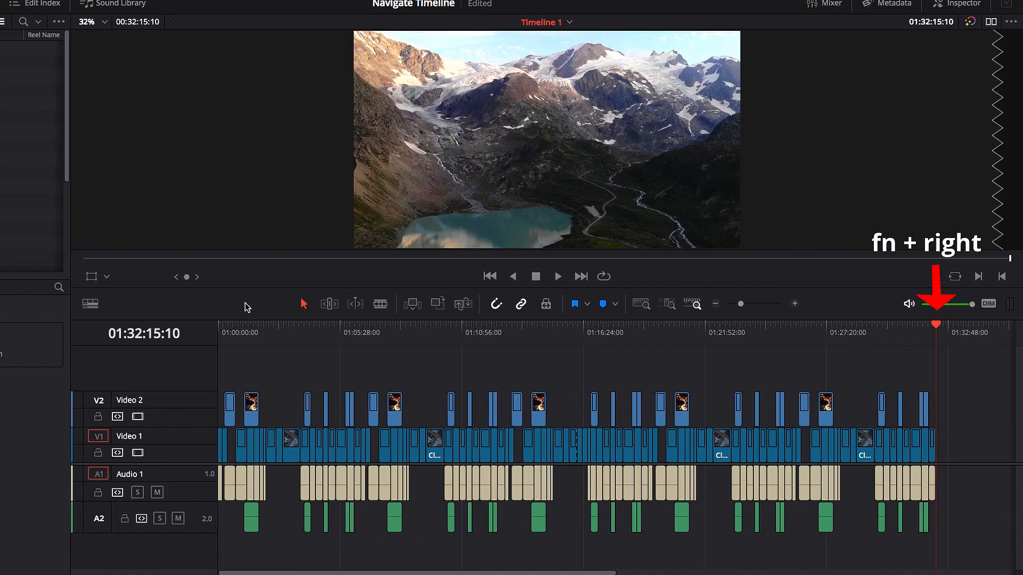
key("home")
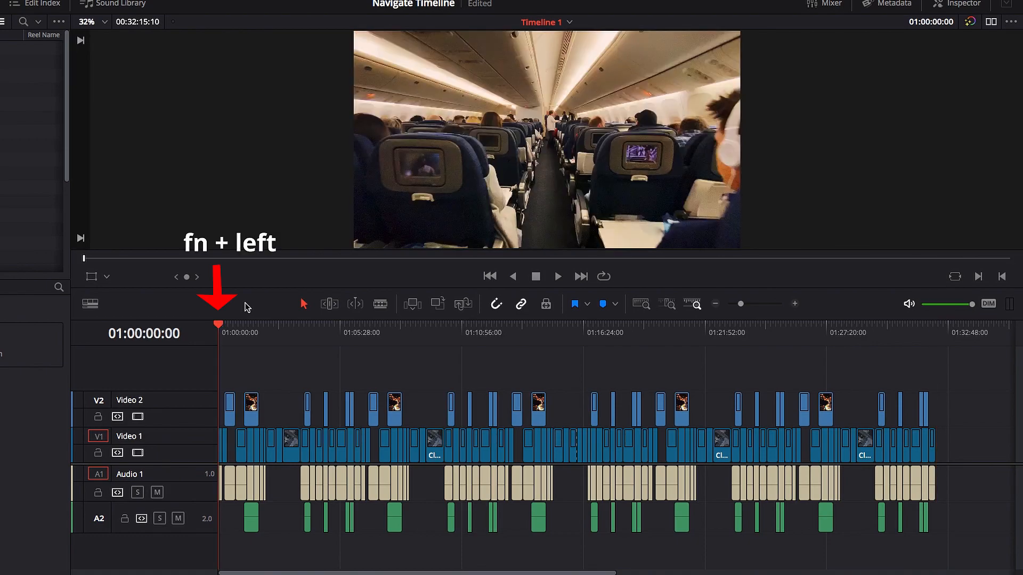